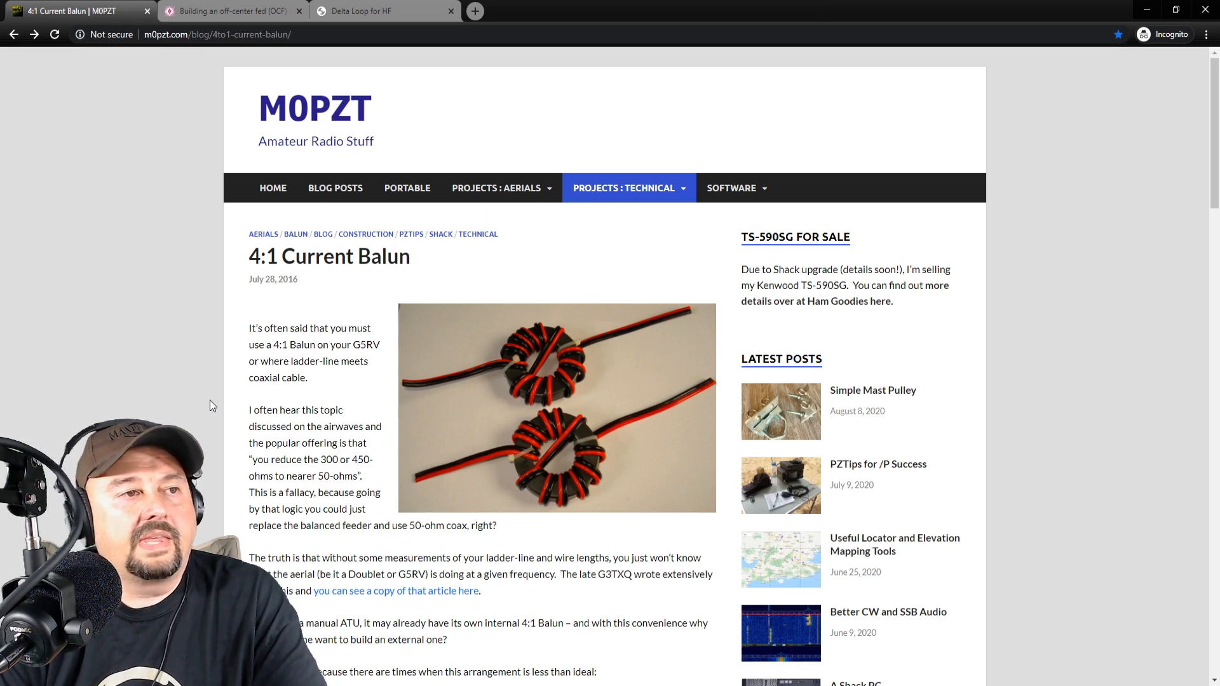
mouse_move(637, 389)
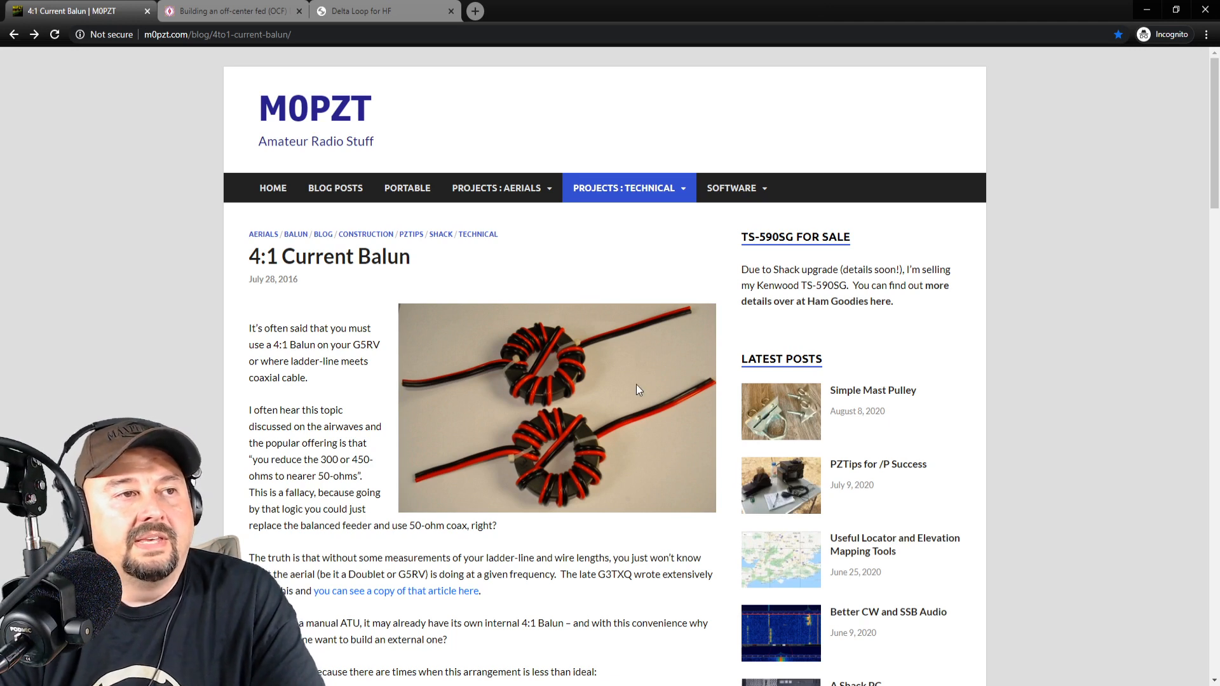
mouse_move(528, 428)
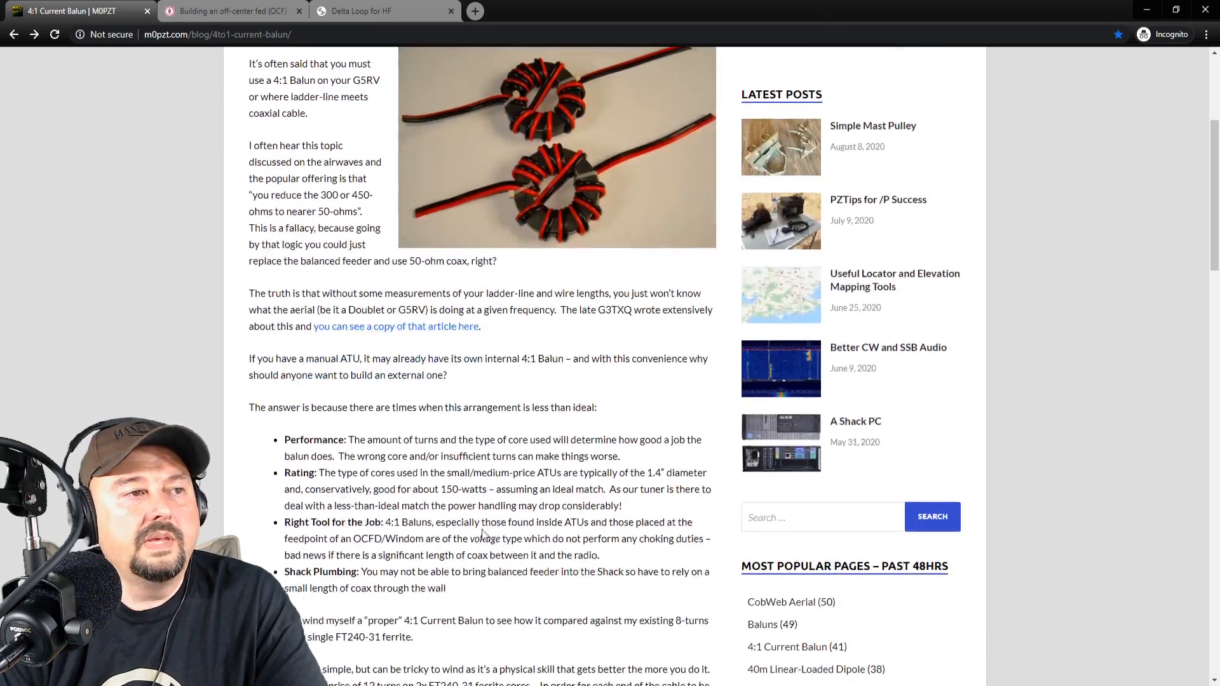
Scroll the 4:1 Current Balun post down to the photo of the two wound cores
scroll("down", 3)
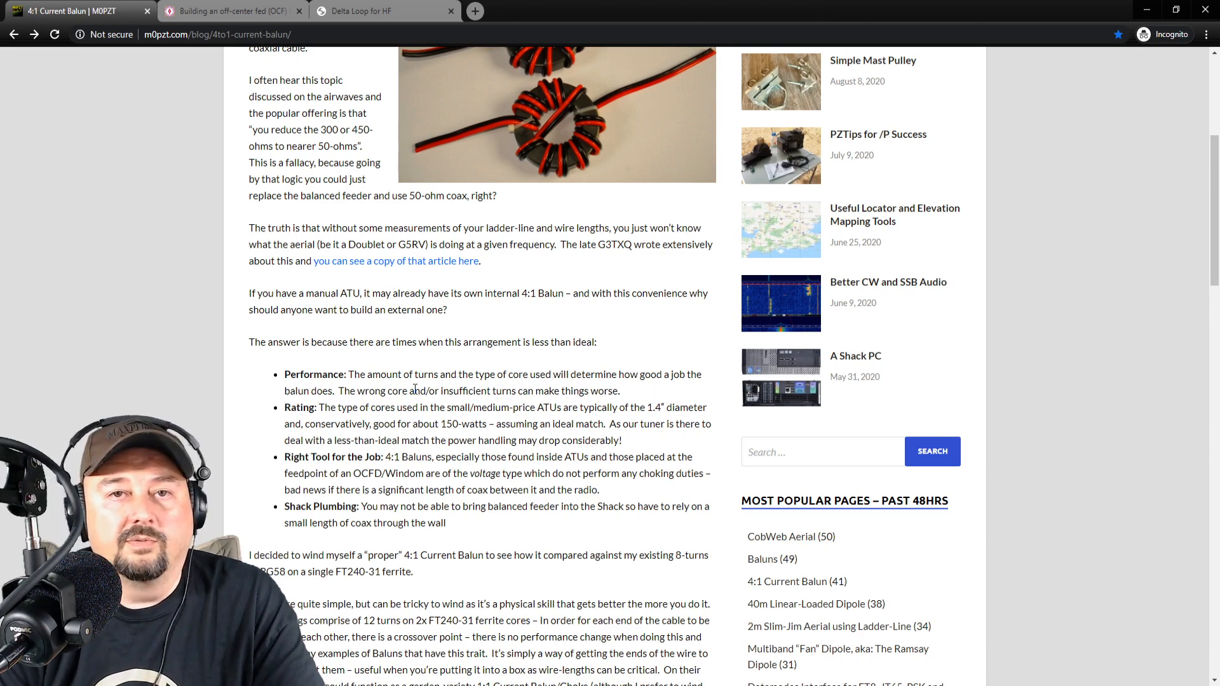
mouse_move(409, 467)
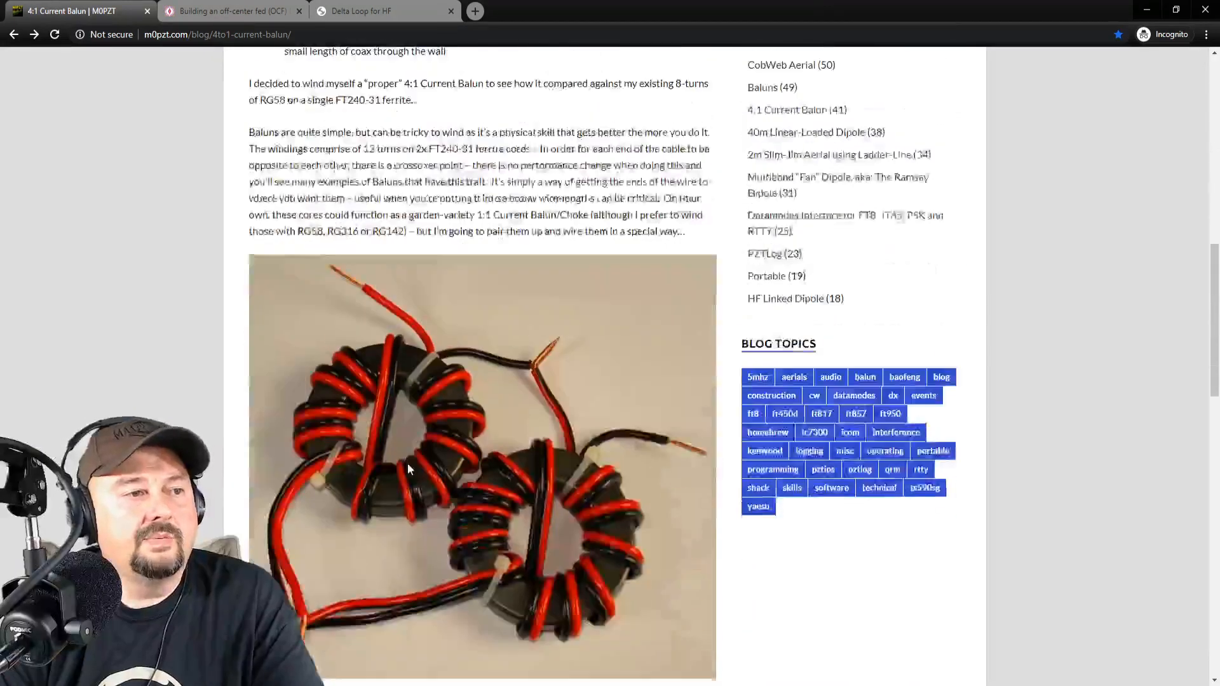
scroll("down", 3)
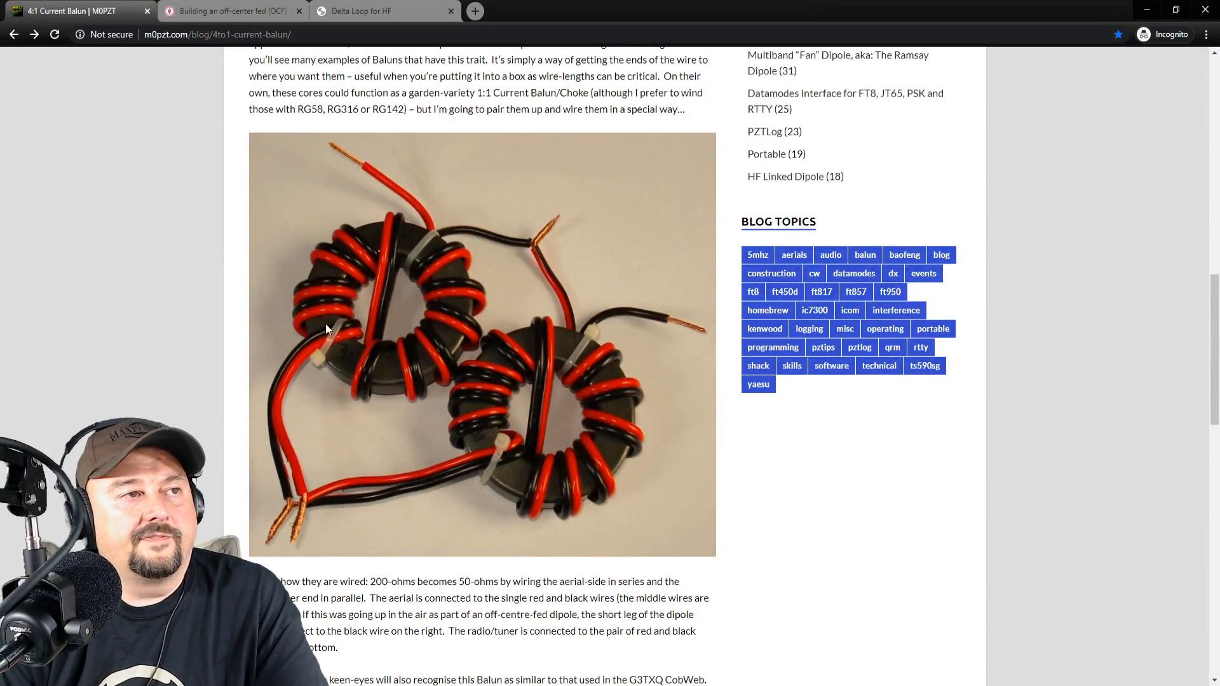
mouse_move(444, 330)
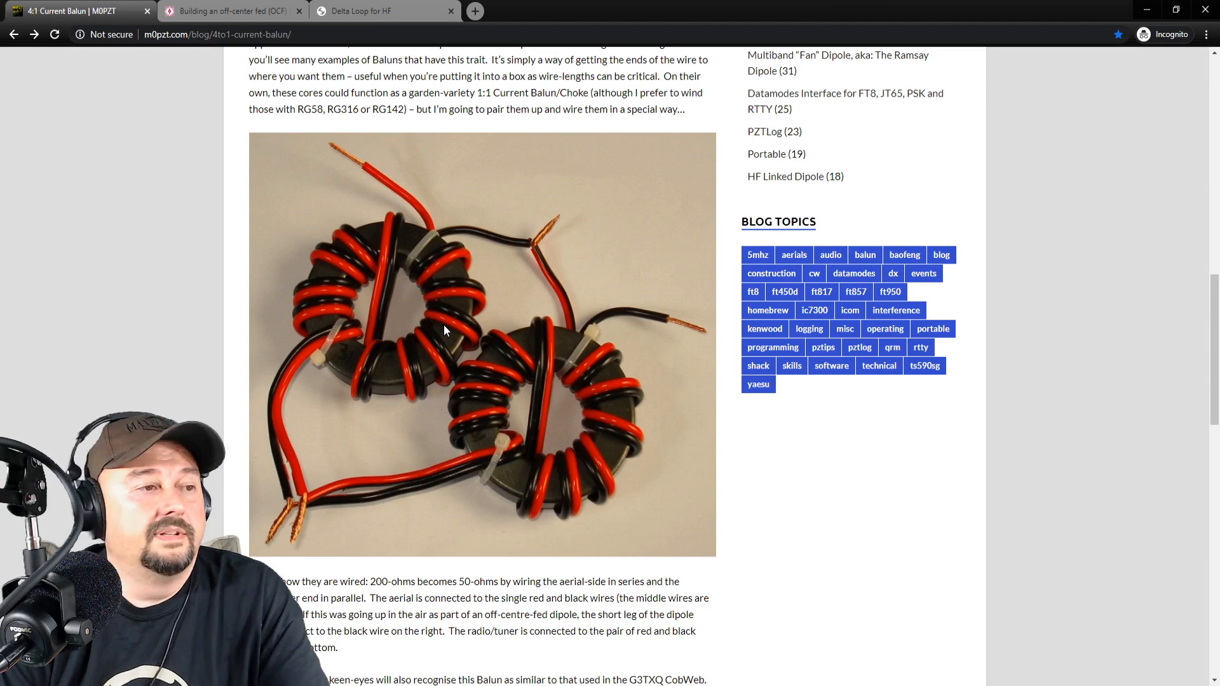
scroll("down", 3)
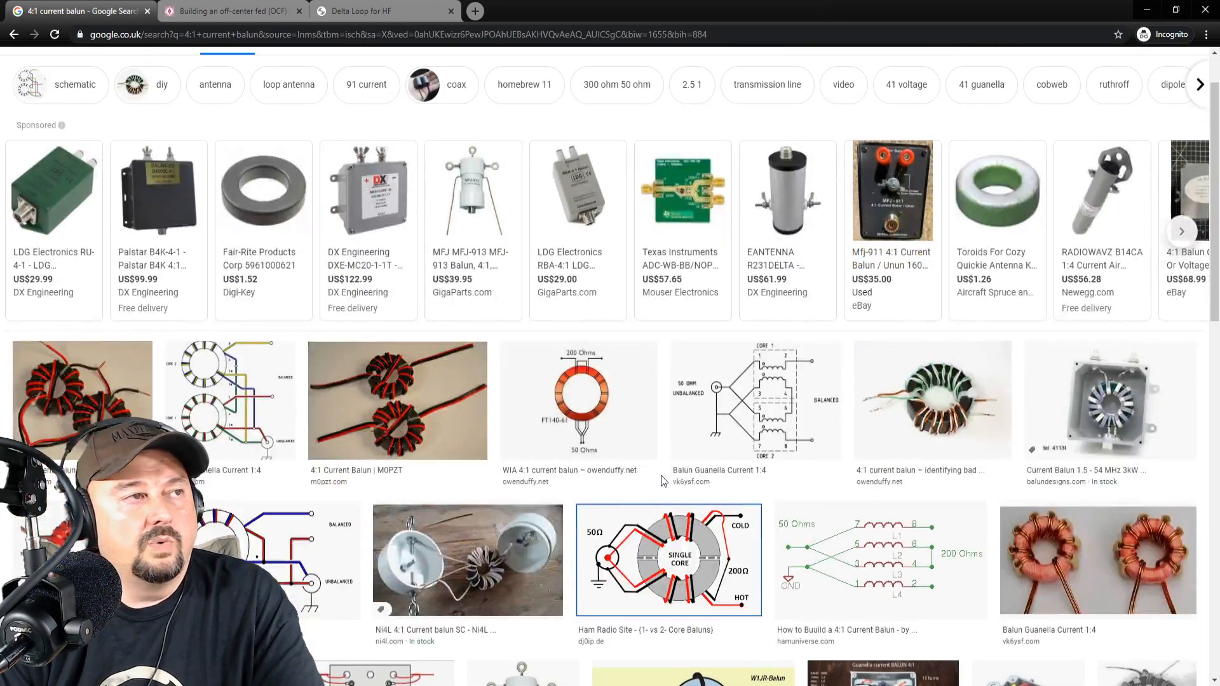
Browse the VK6YSF balun diagram results, then return to the 4:1 Current Balun post
scroll("down", 3)
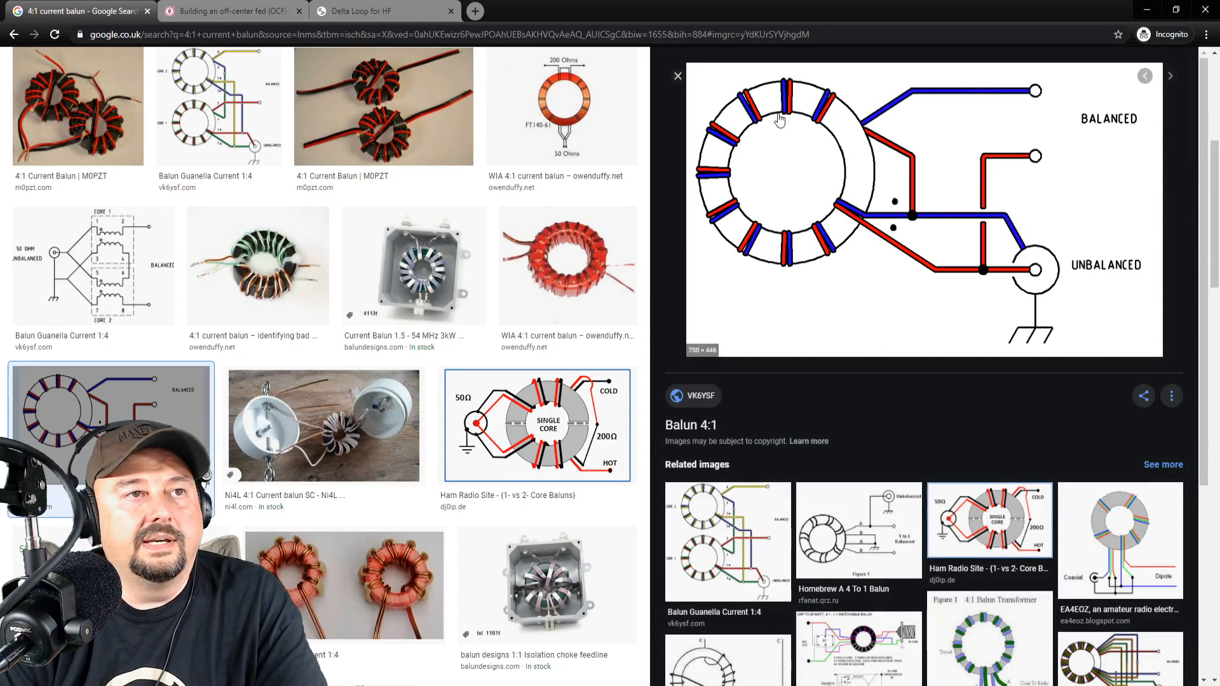
mouse_move(807, 121)
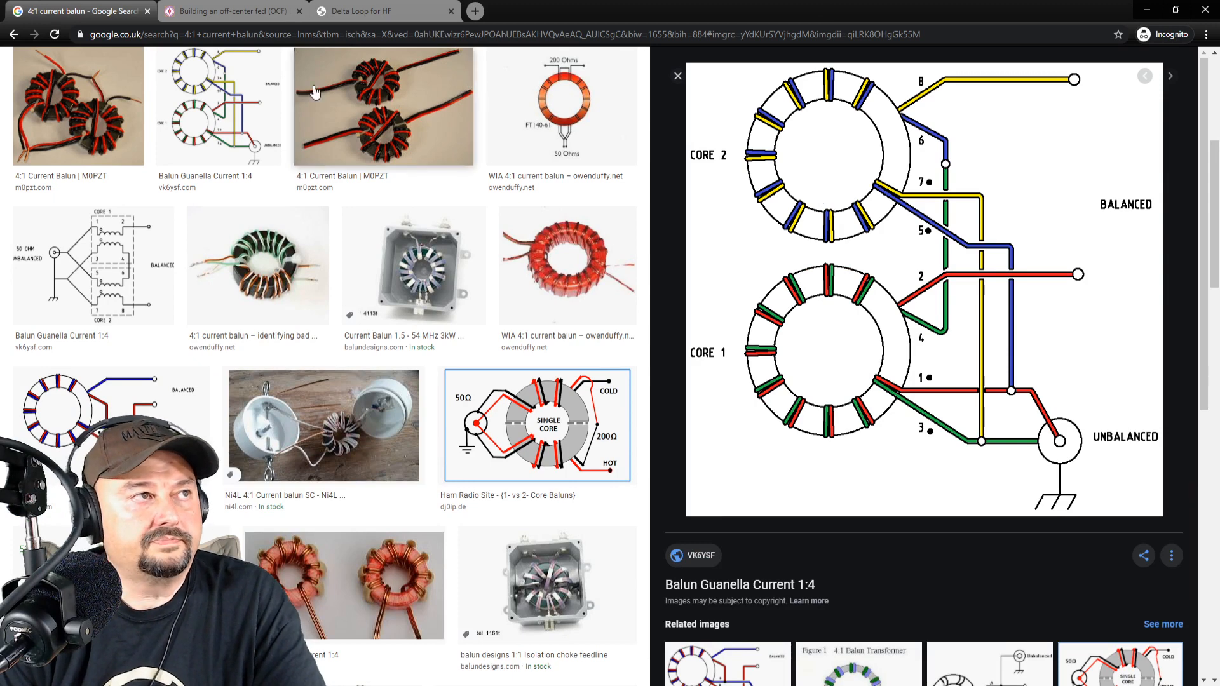
left_click(14, 34)
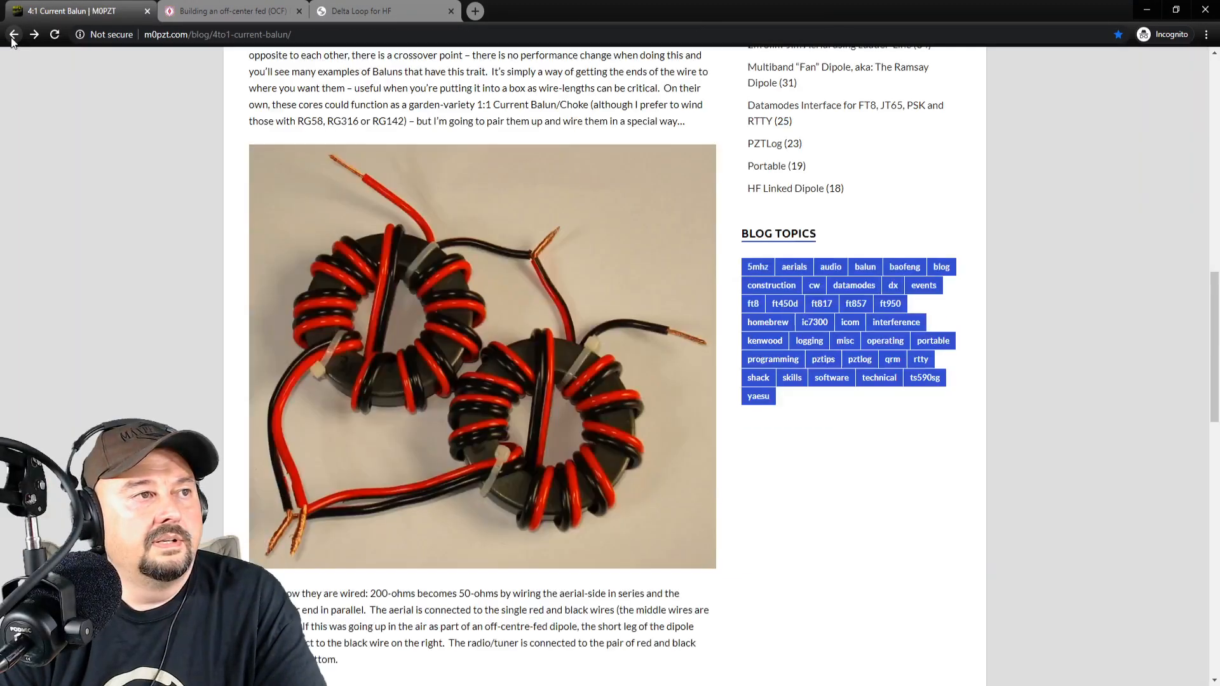
Scroll to the end of the balun post and switch to the OCF dipole article
scroll("down", 3)
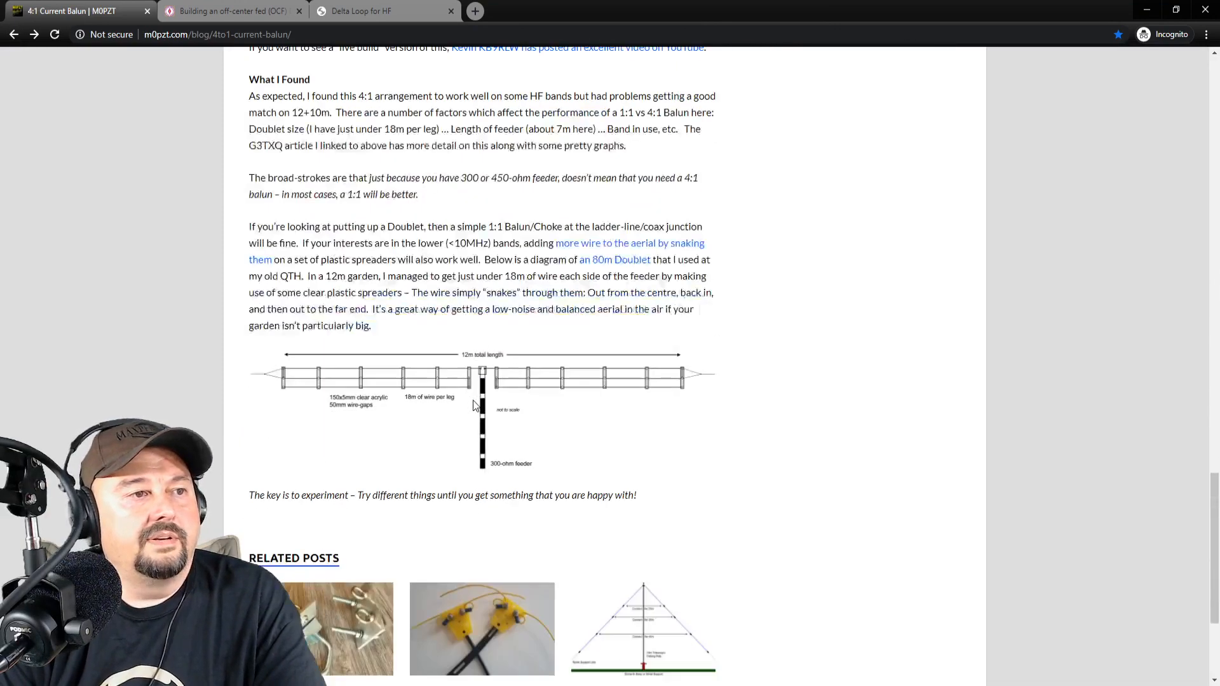
scroll("down", 3)
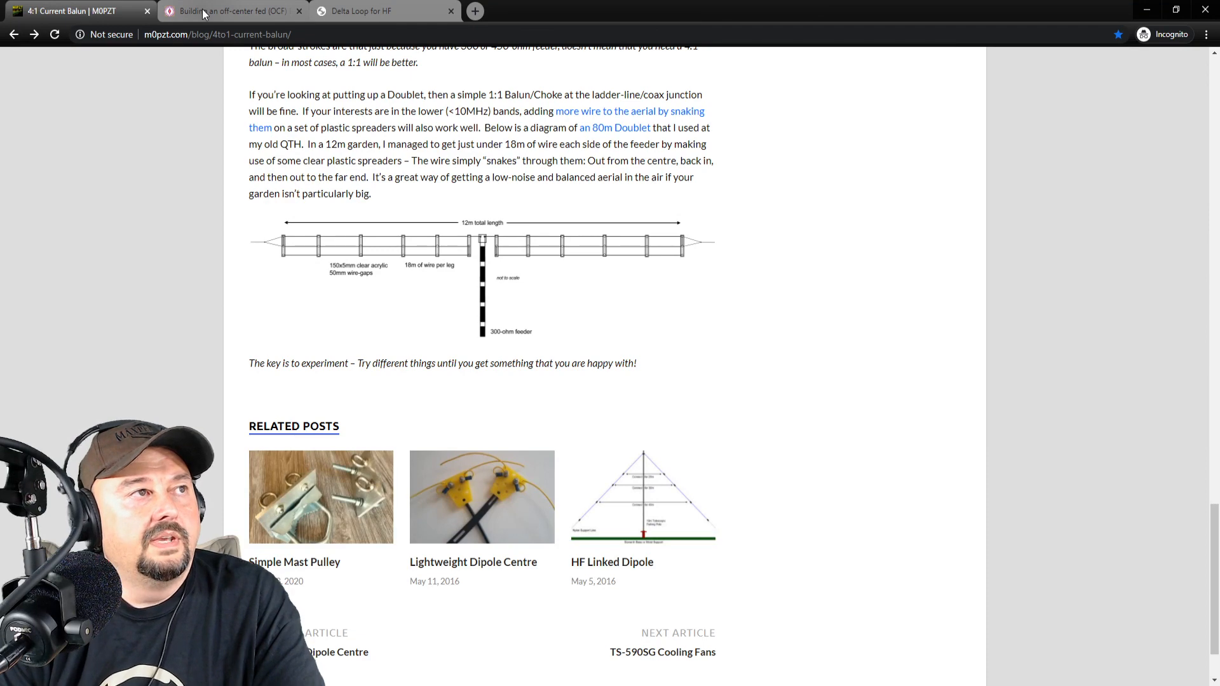
left_click(230, 11)
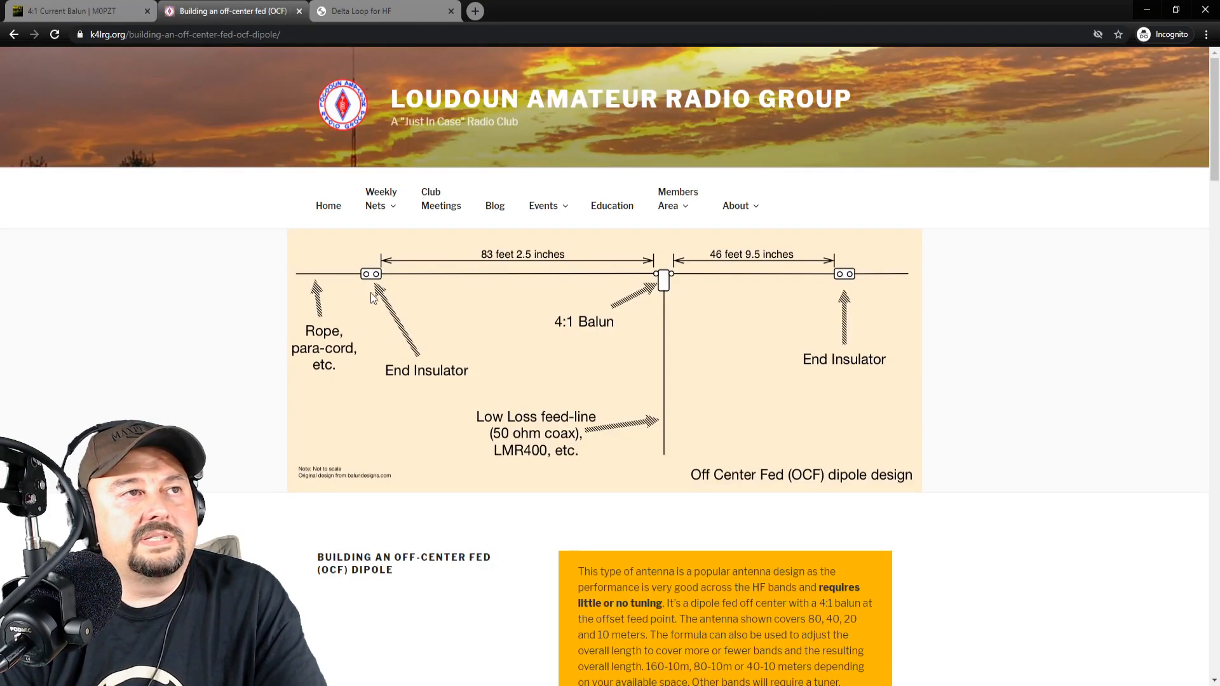
mouse_move(471, 413)
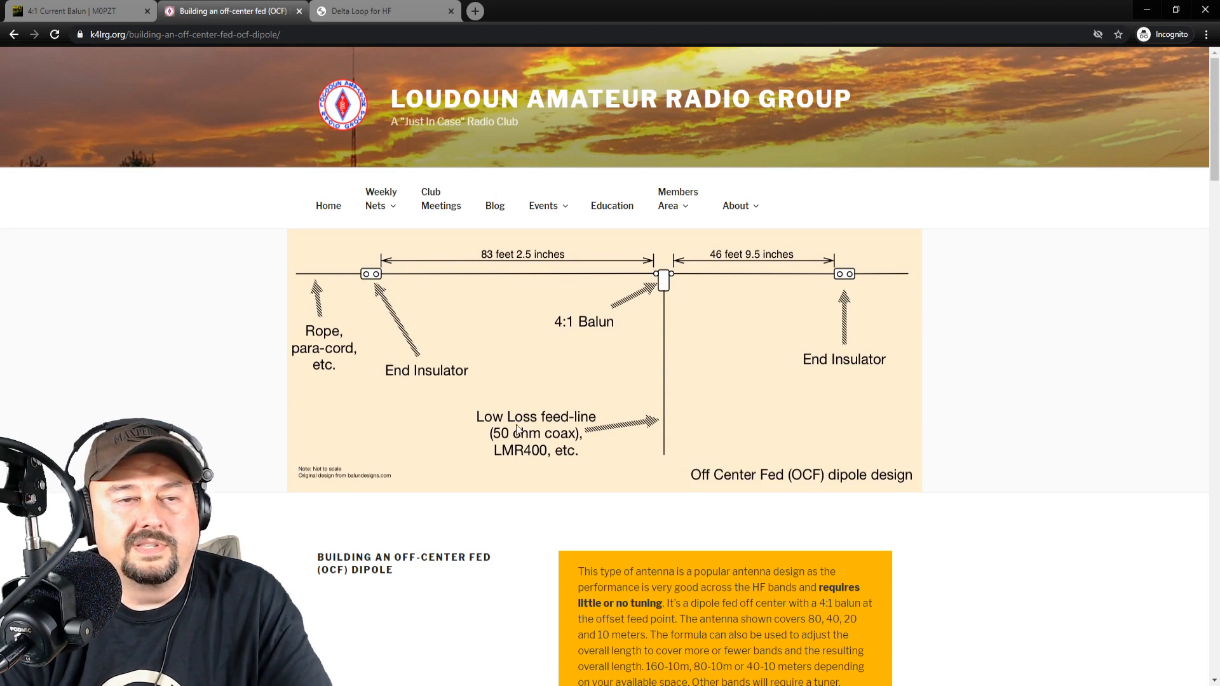
mouse_move(548, 347)
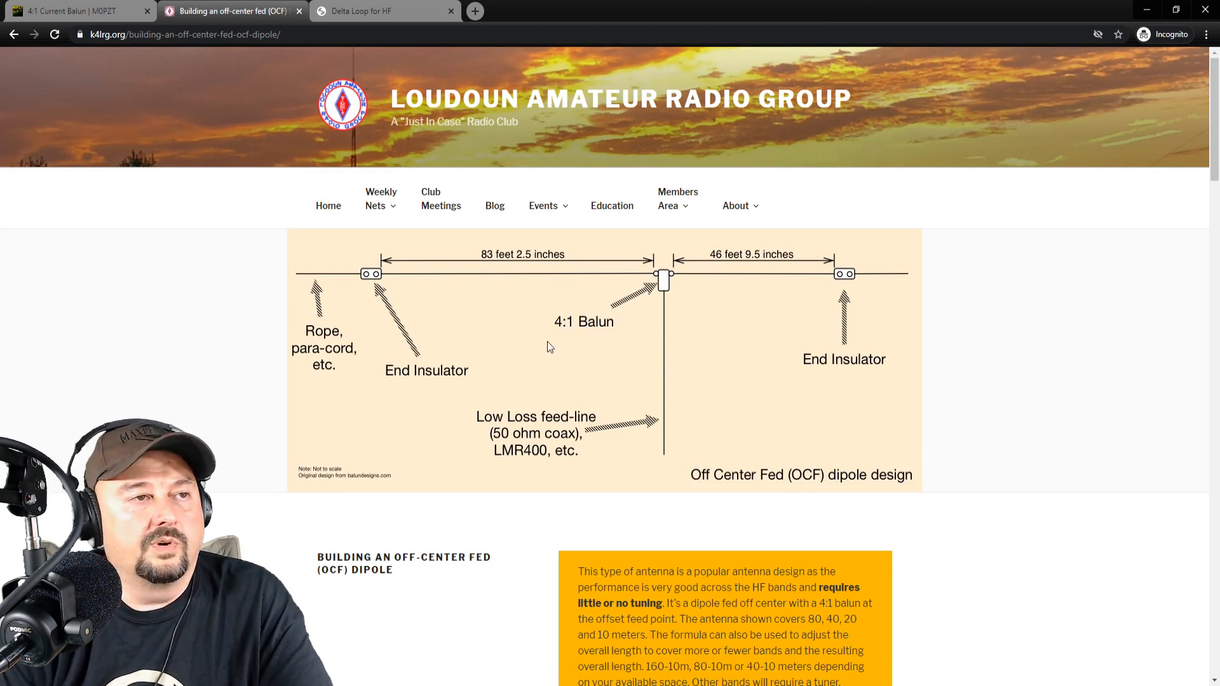
mouse_move(575, 376)
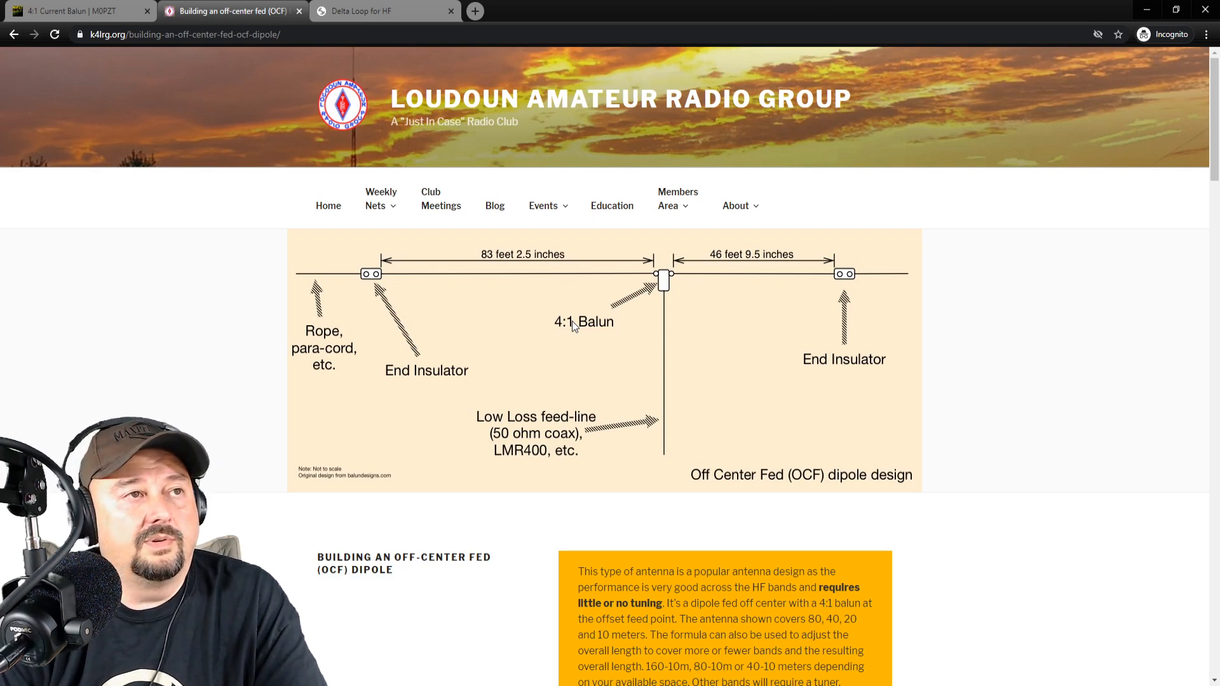
left_click(381, 11)
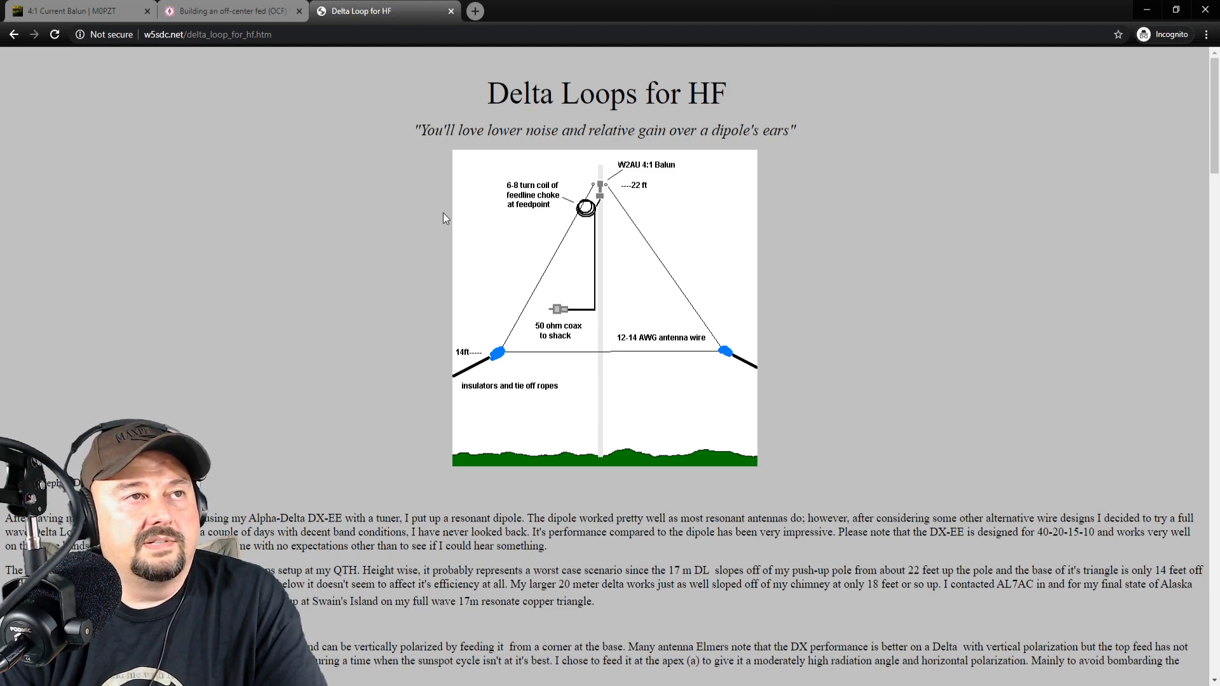
mouse_move(463, 166)
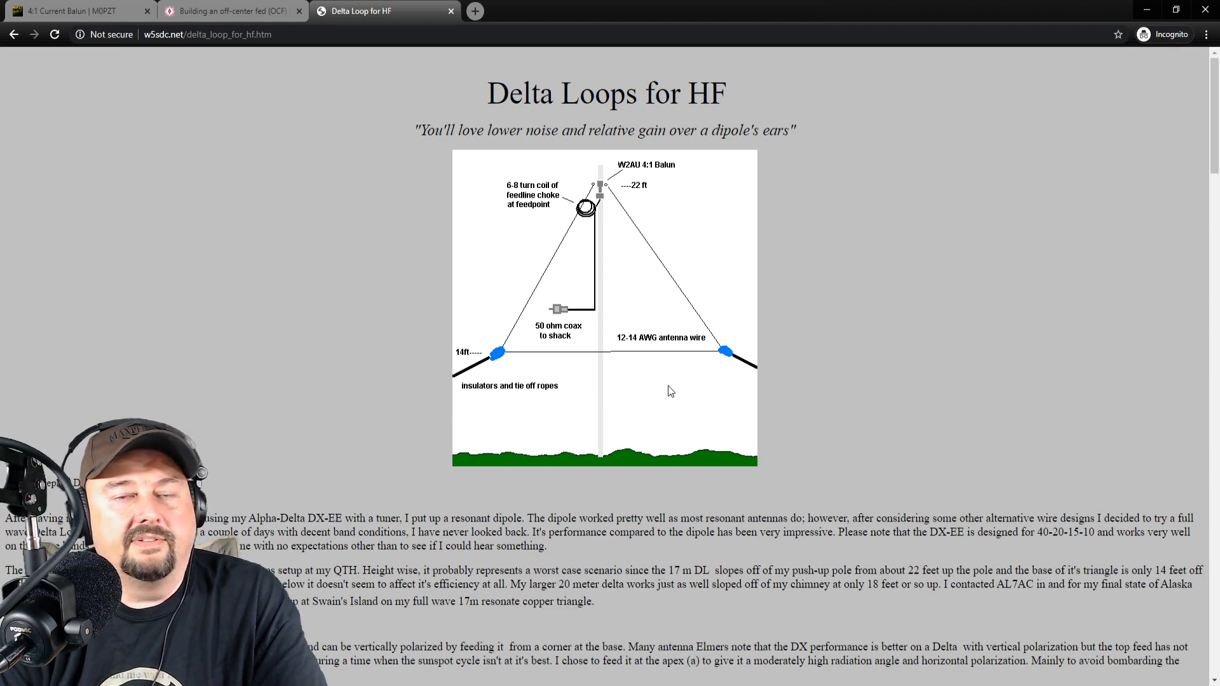
mouse_move(709, 392)
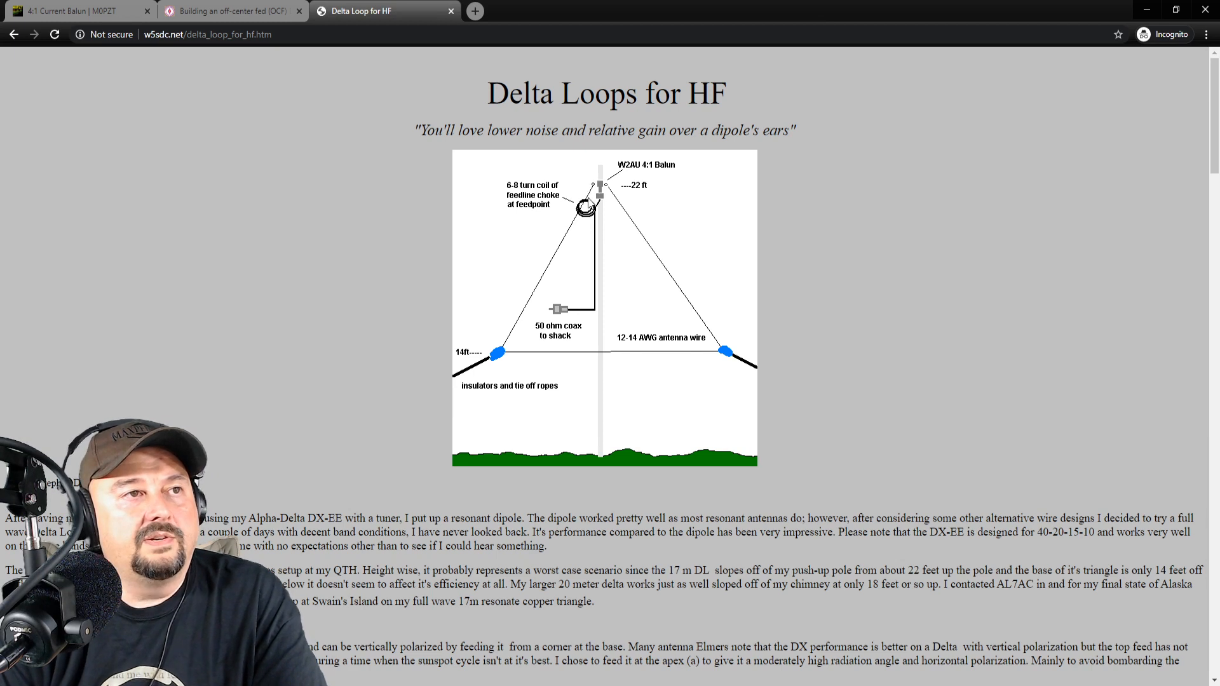
mouse_move(610, 173)
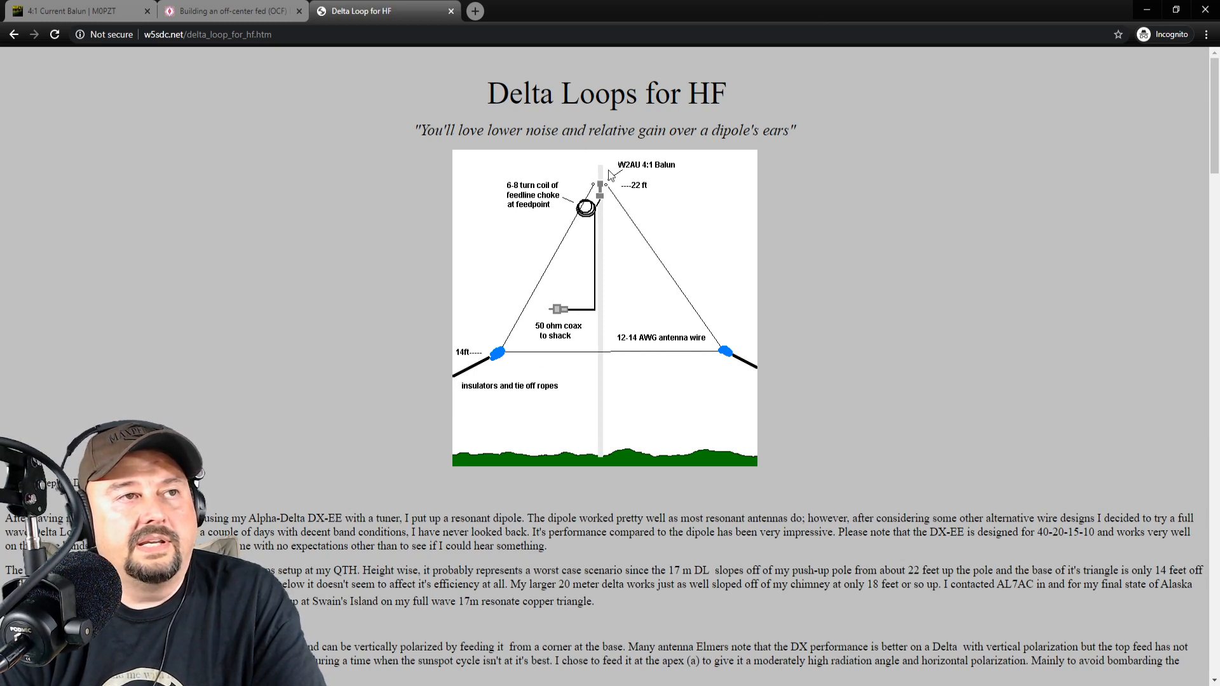
mouse_move(603, 238)
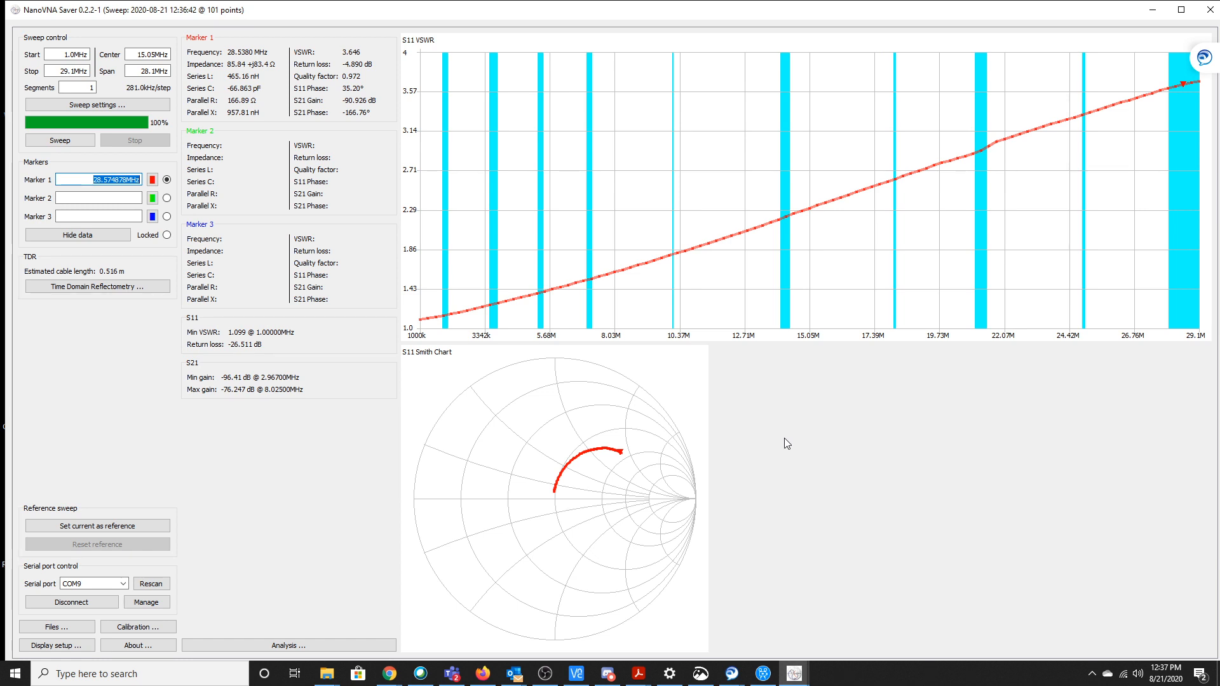
mouse_move(671, 398)
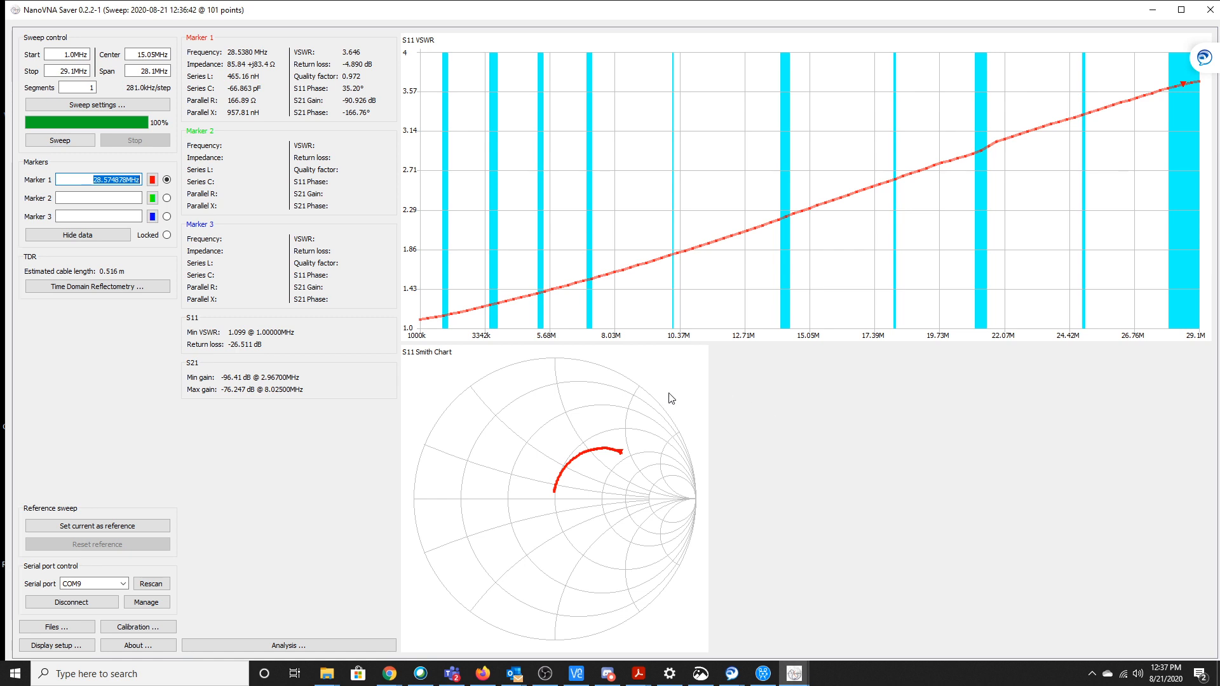
mouse_move(475, 322)
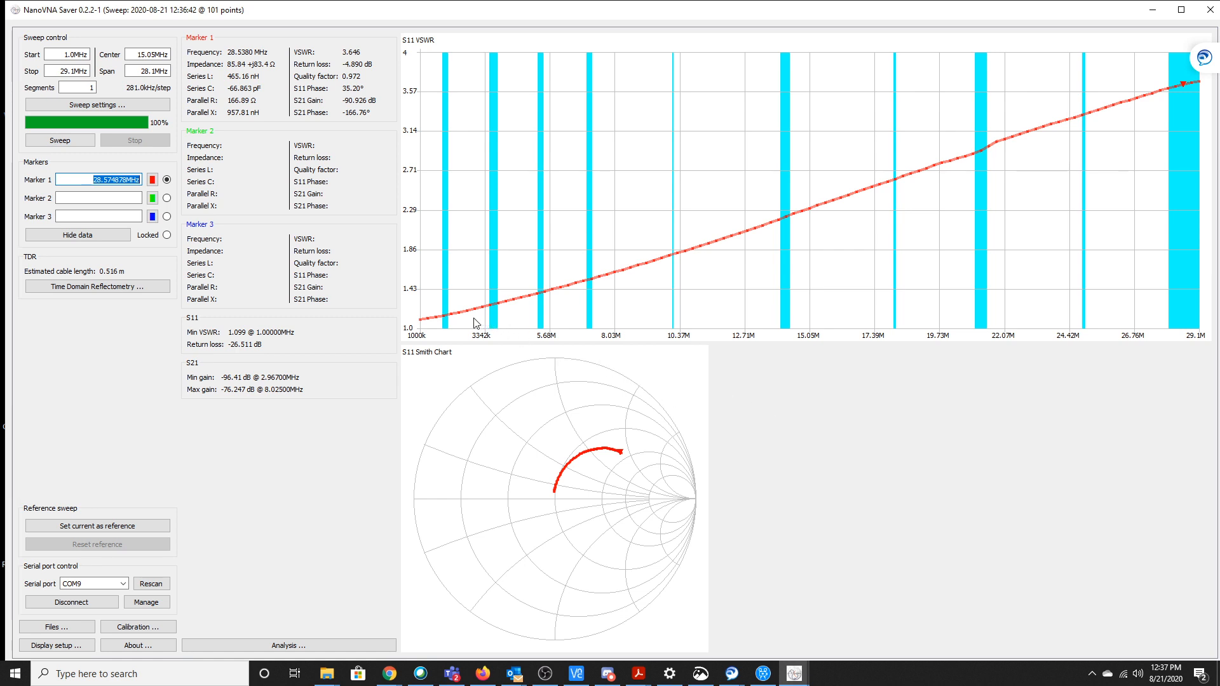
mouse_move(450, 321)
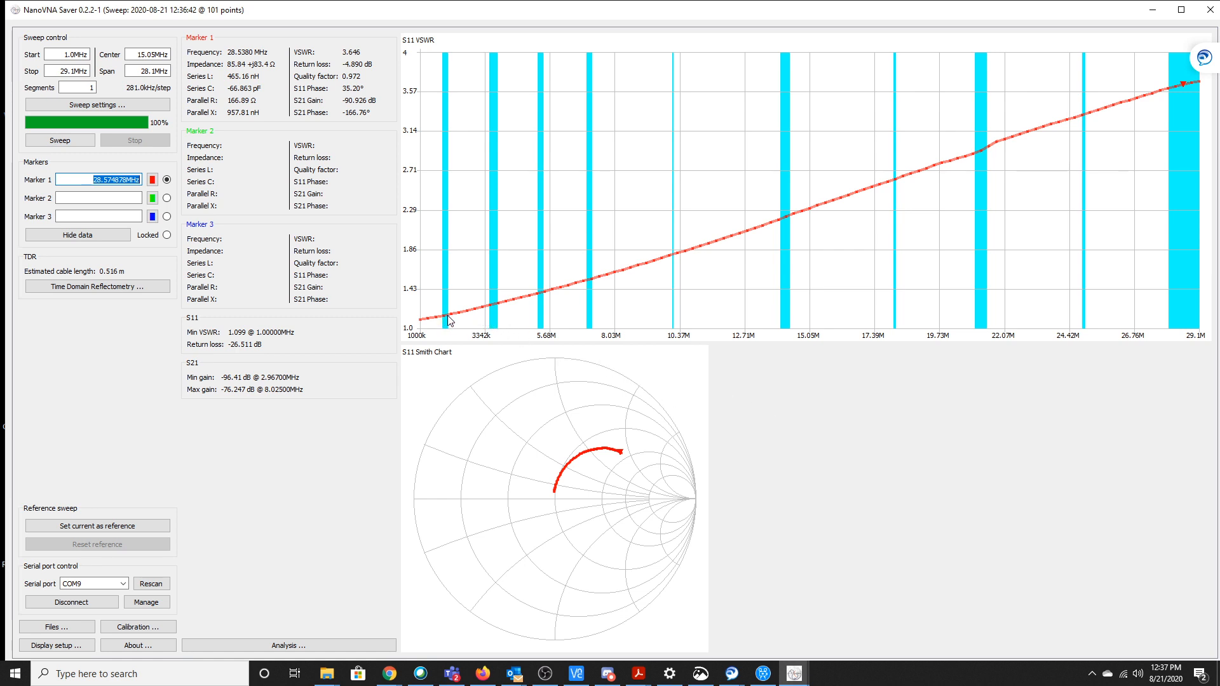
Place Marker 1 near 1.8 MHz, then move it to 3.612887 MHz (VSWR 1.253)
left_click(443, 320)
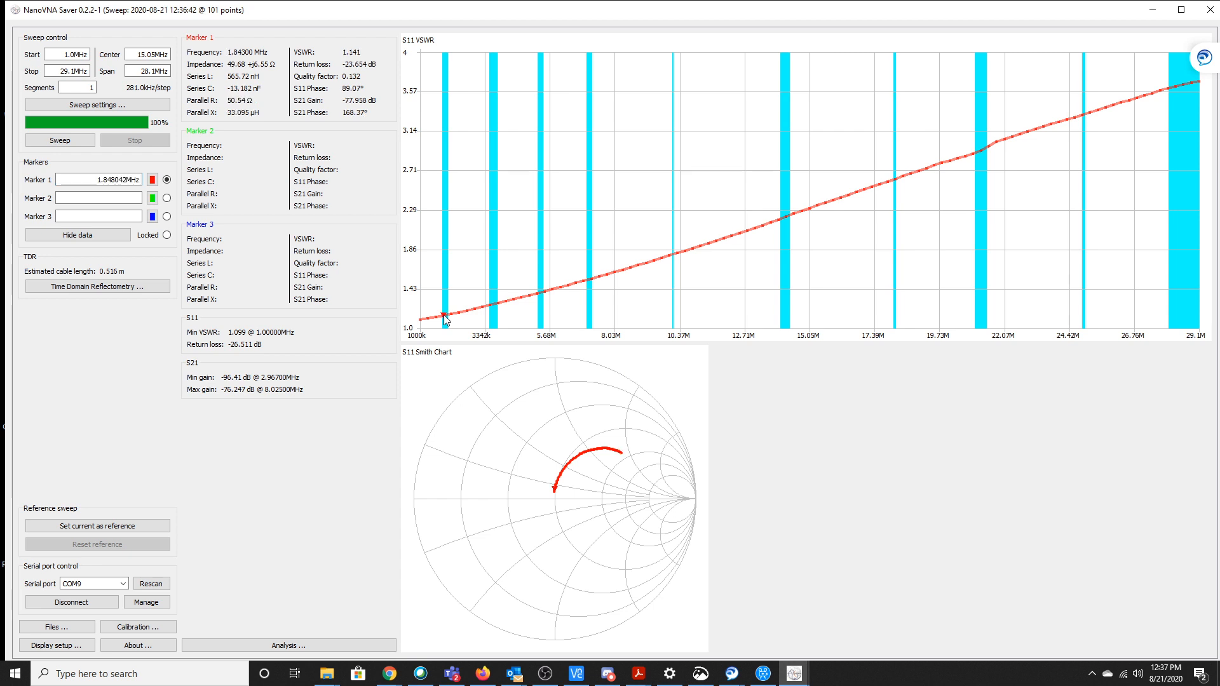
mouse_move(494, 307)
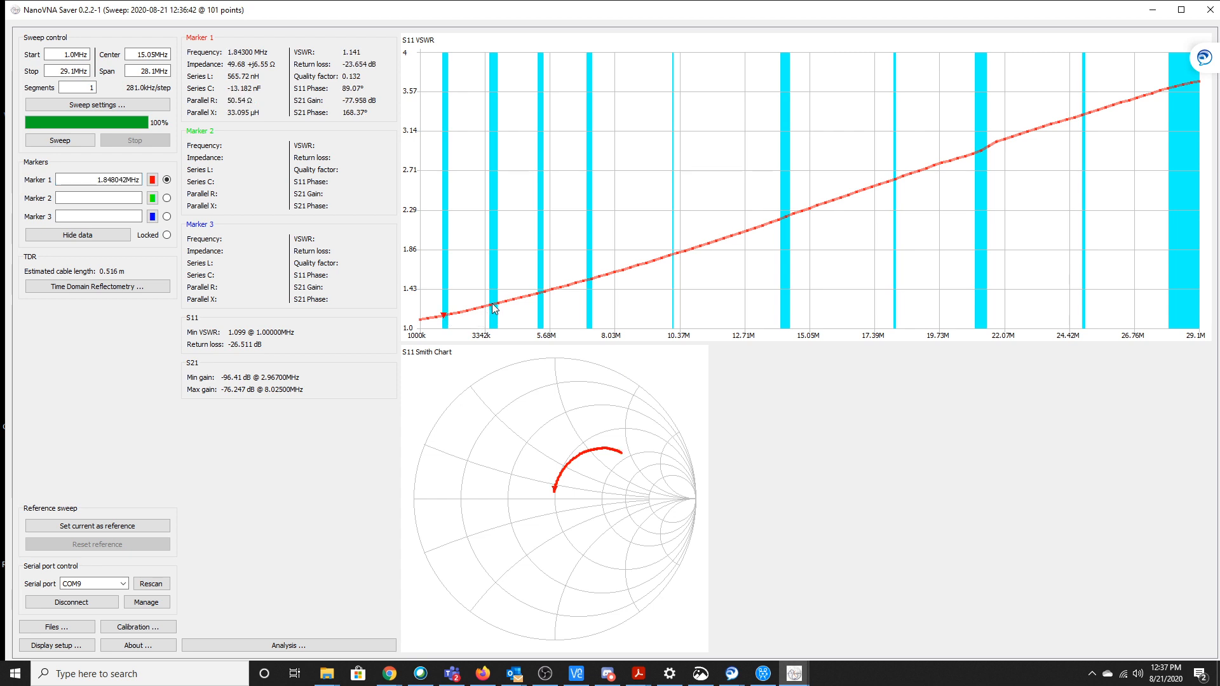
left_click(489, 308)
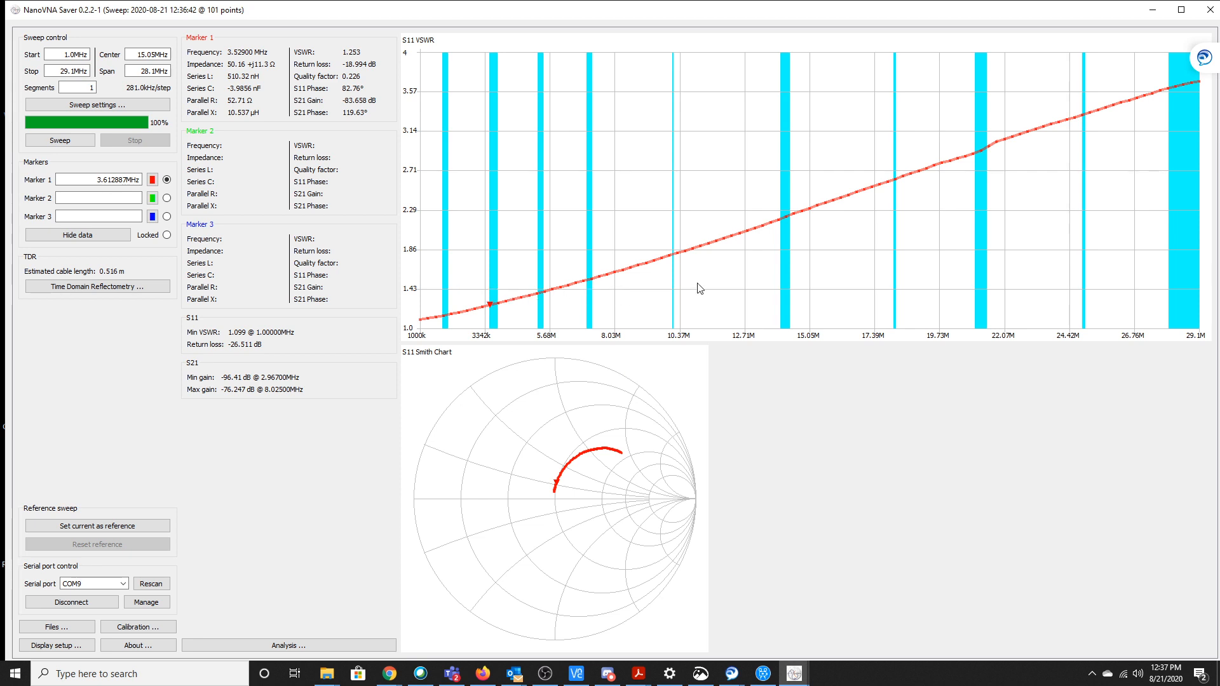
mouse_move(869, 273)
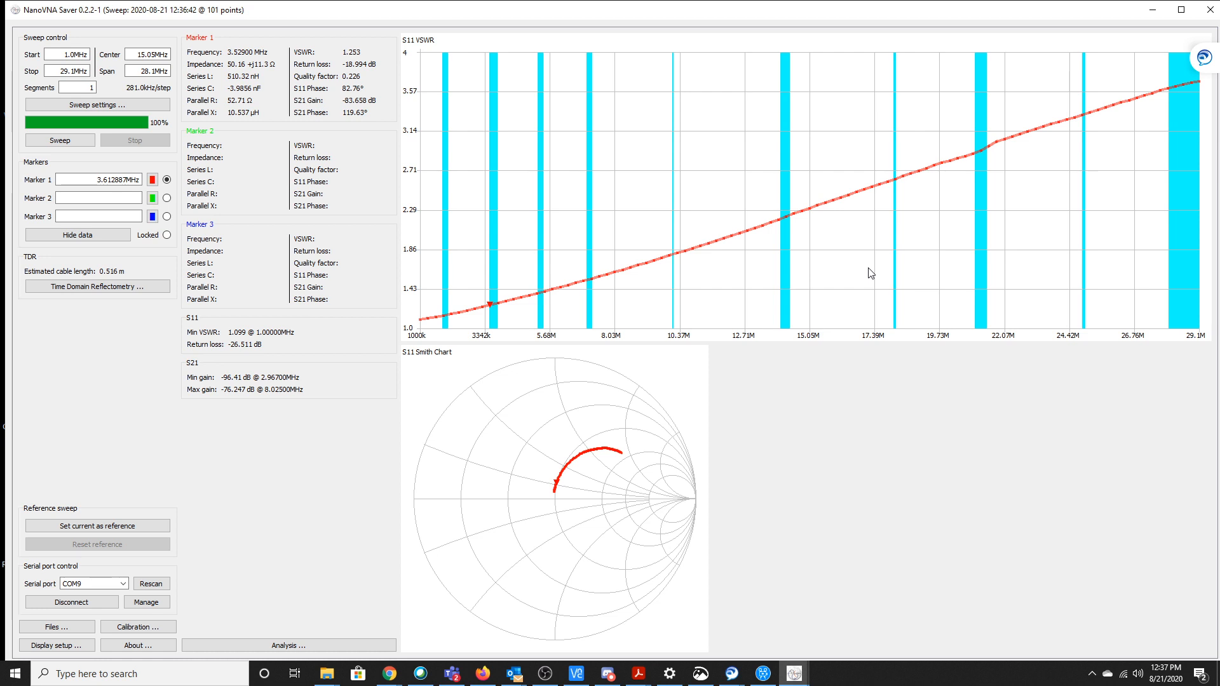
mouse_move(993, 225)
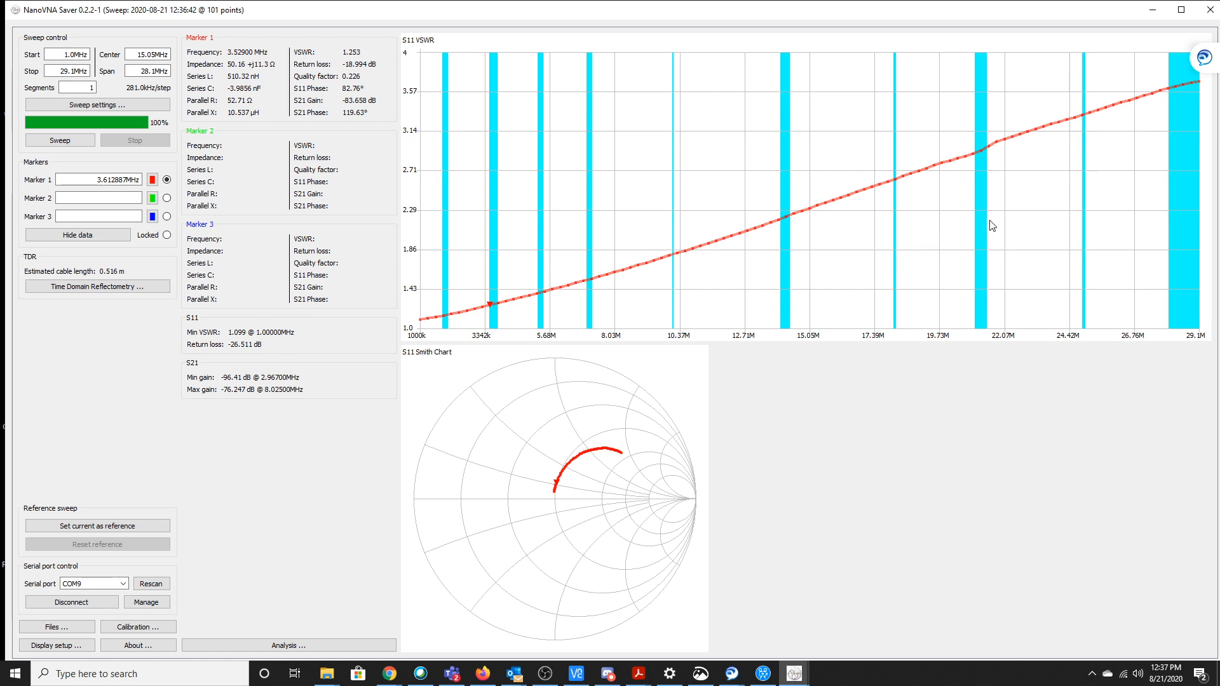
mouse_move(796, 246)
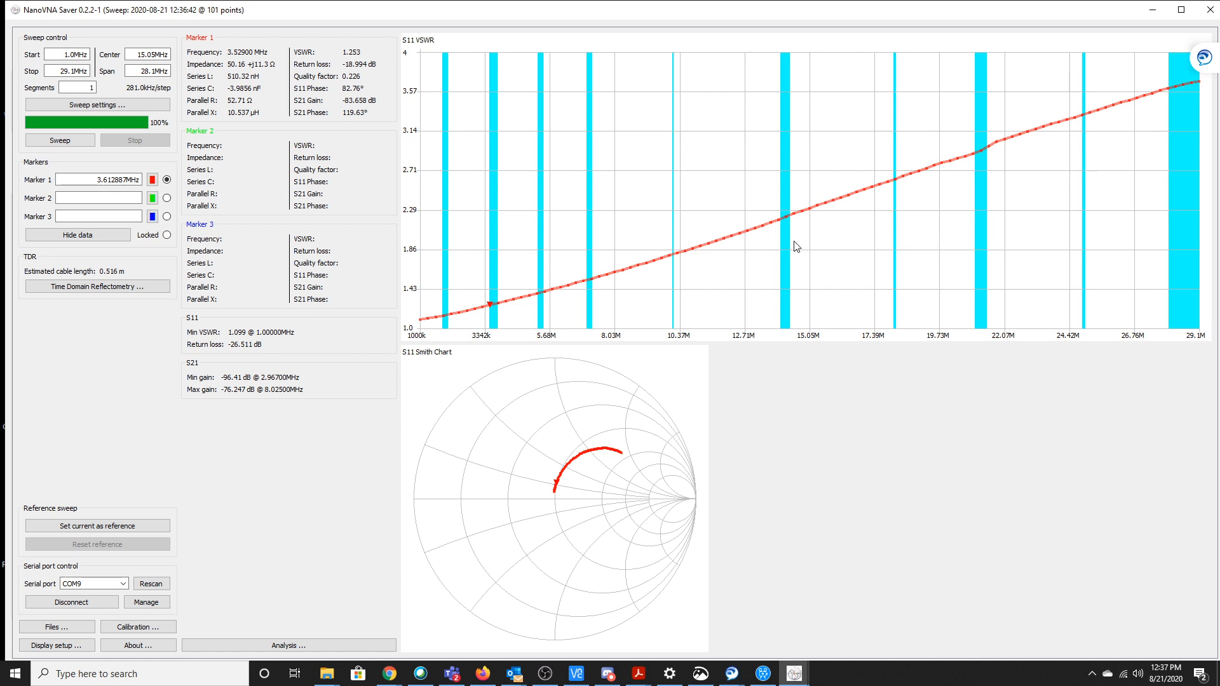
mouse_move(789, 243)
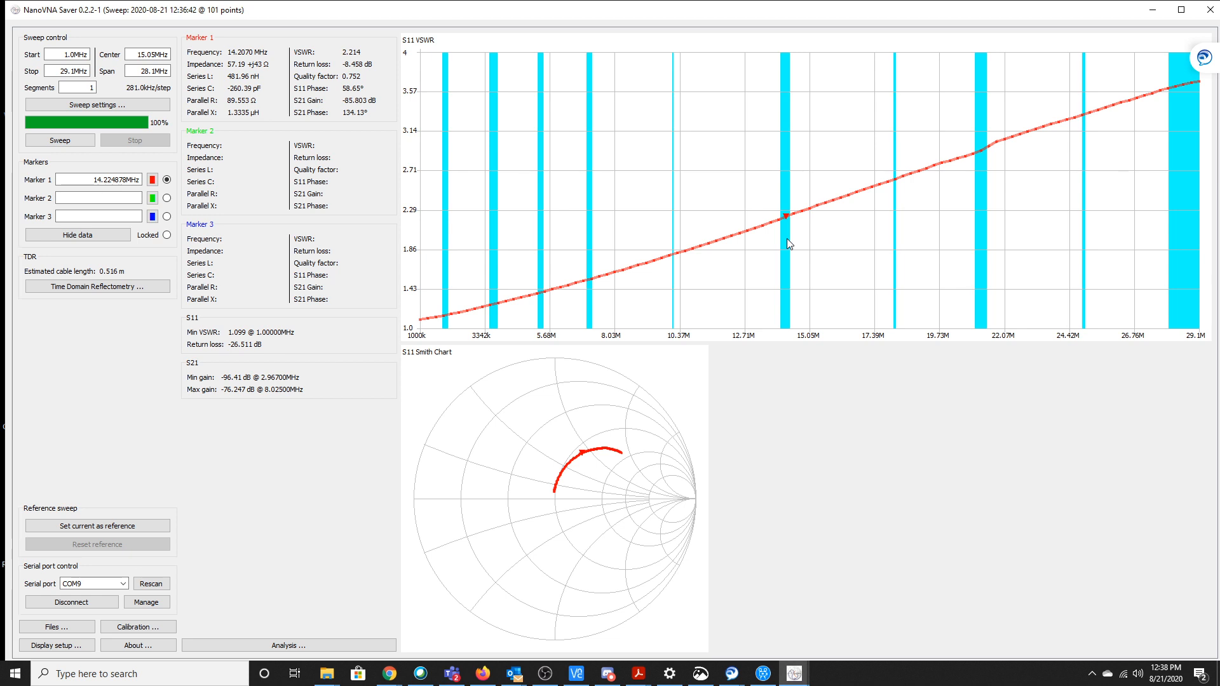
mouse_move(984, 193)
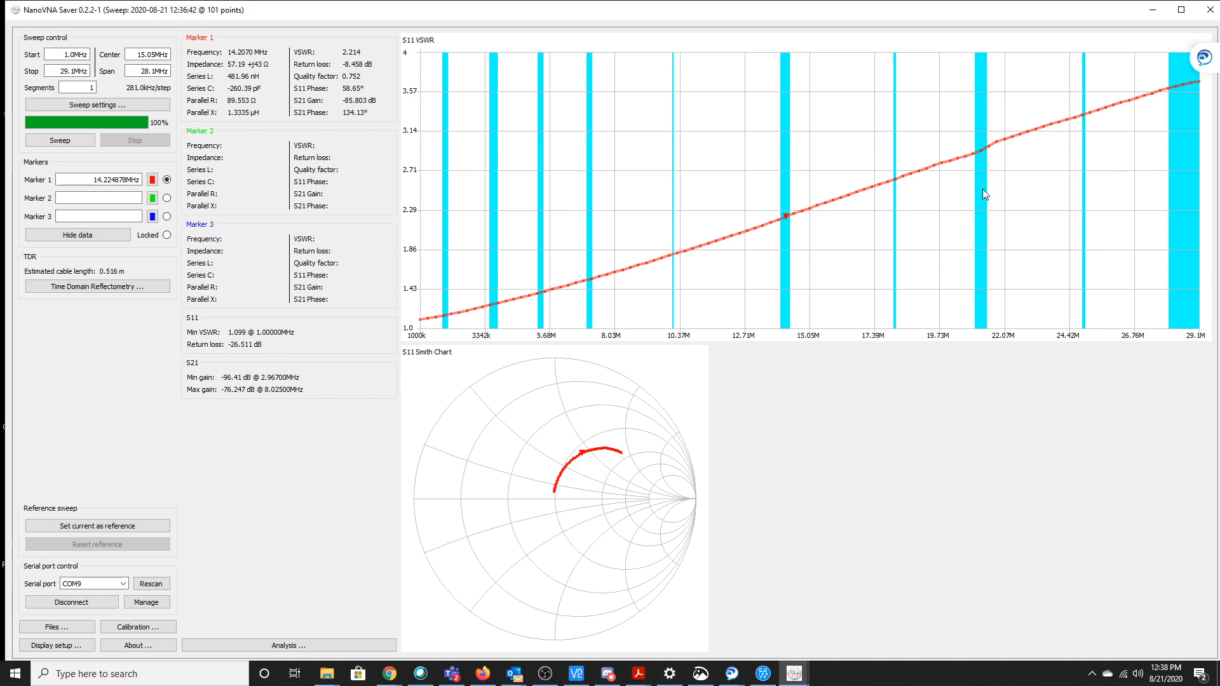